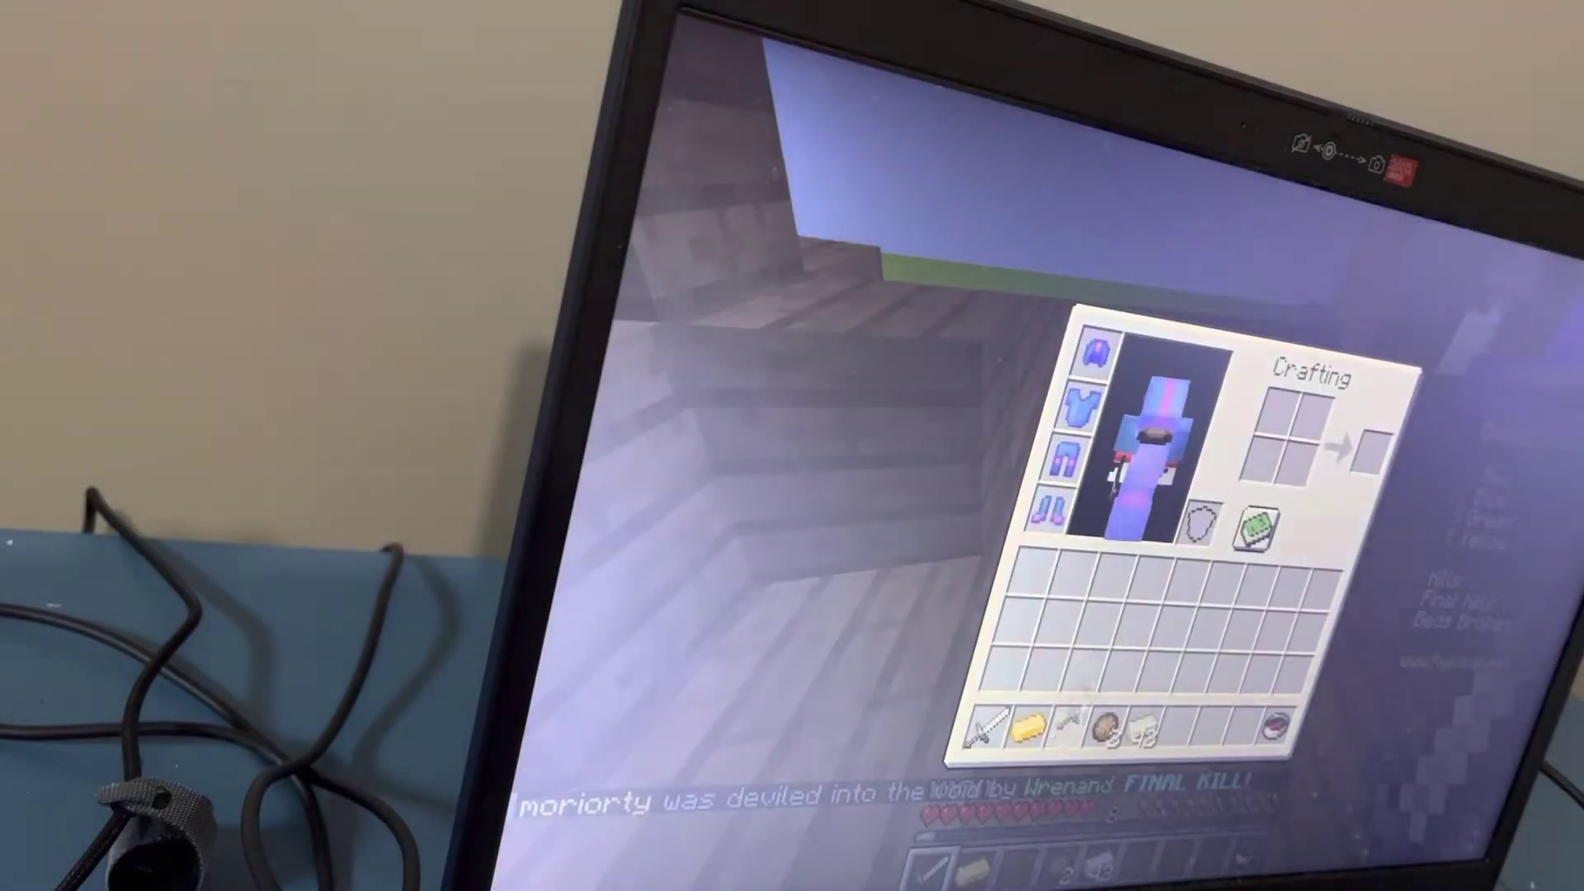
Step: Close the inventory and return to the Bed Wars match
{"action": "key", "text": "e"}
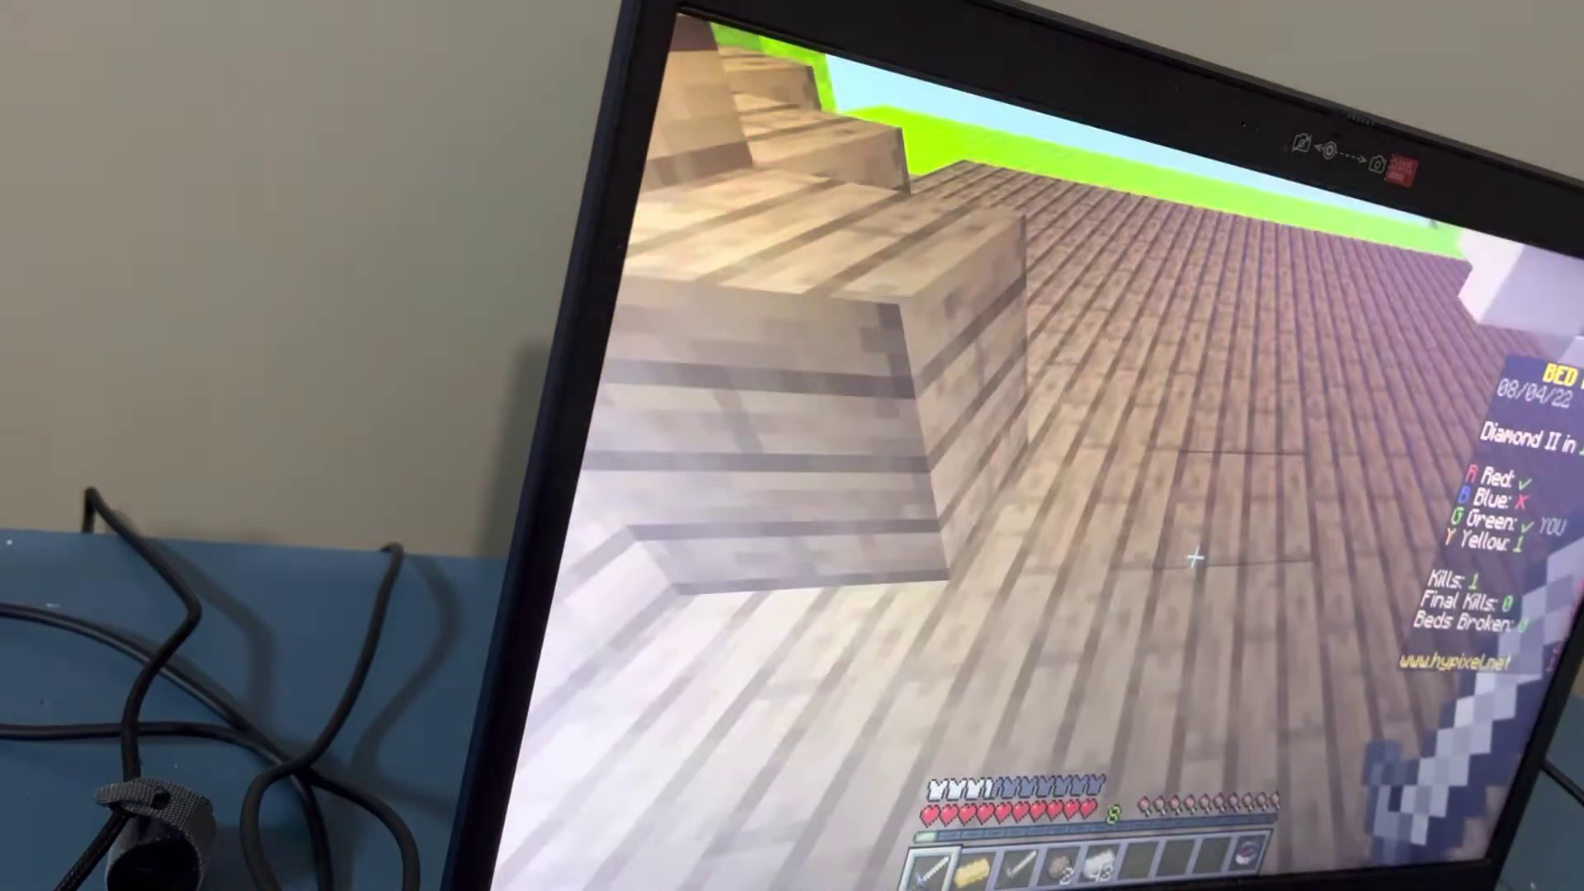
Step: Keep fighting until the Red Bed is destroyed, then check gear in the inventory
{"action": "key", "text": "e"}
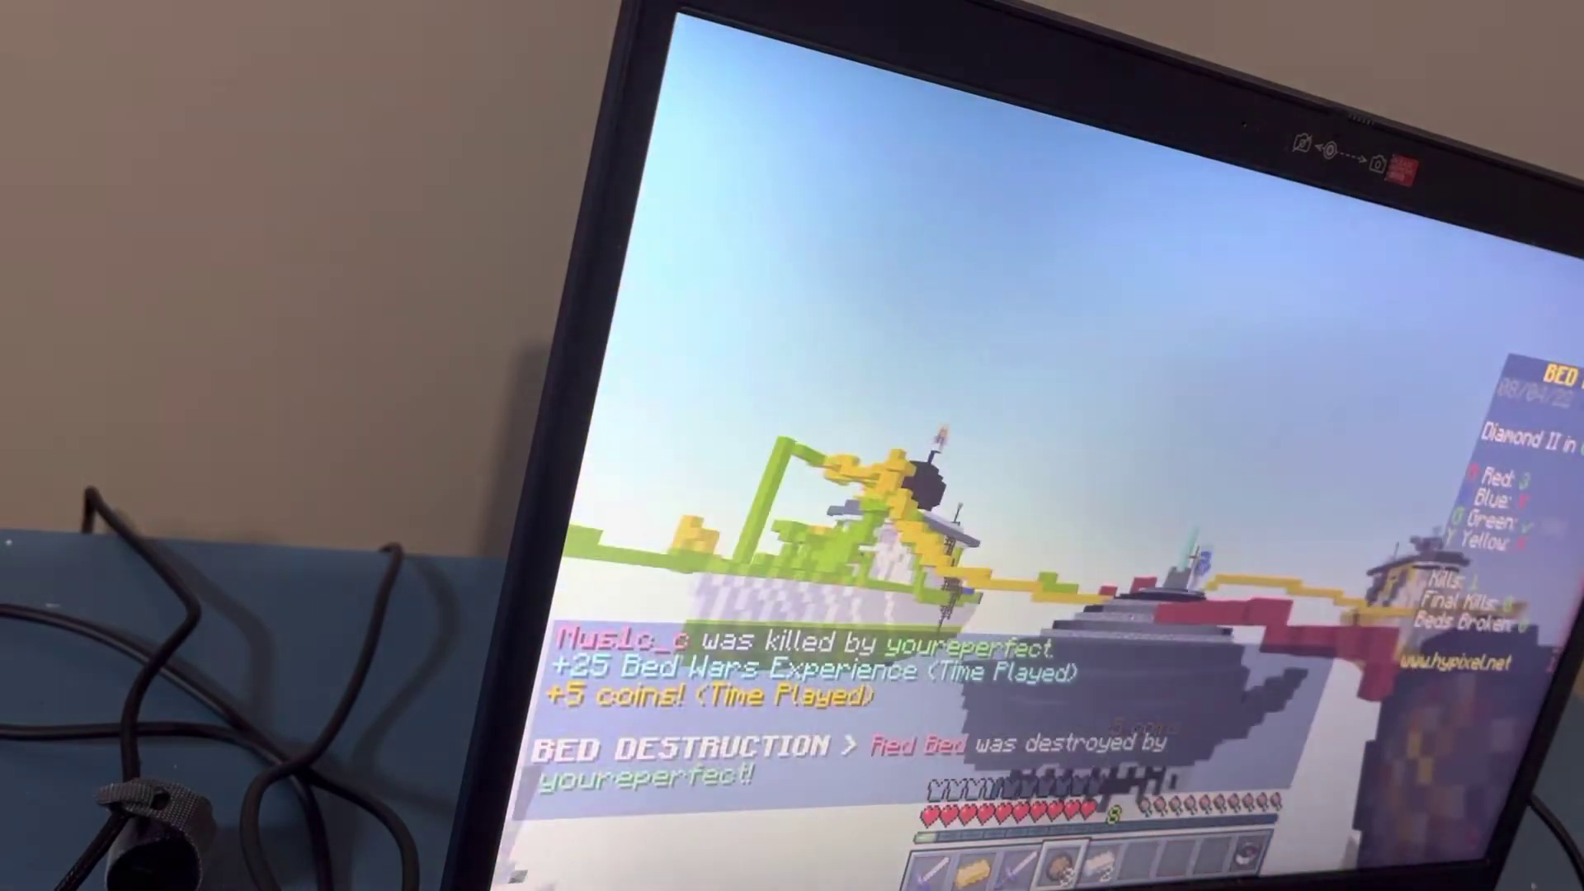
{"action": "key", "text": "e"}
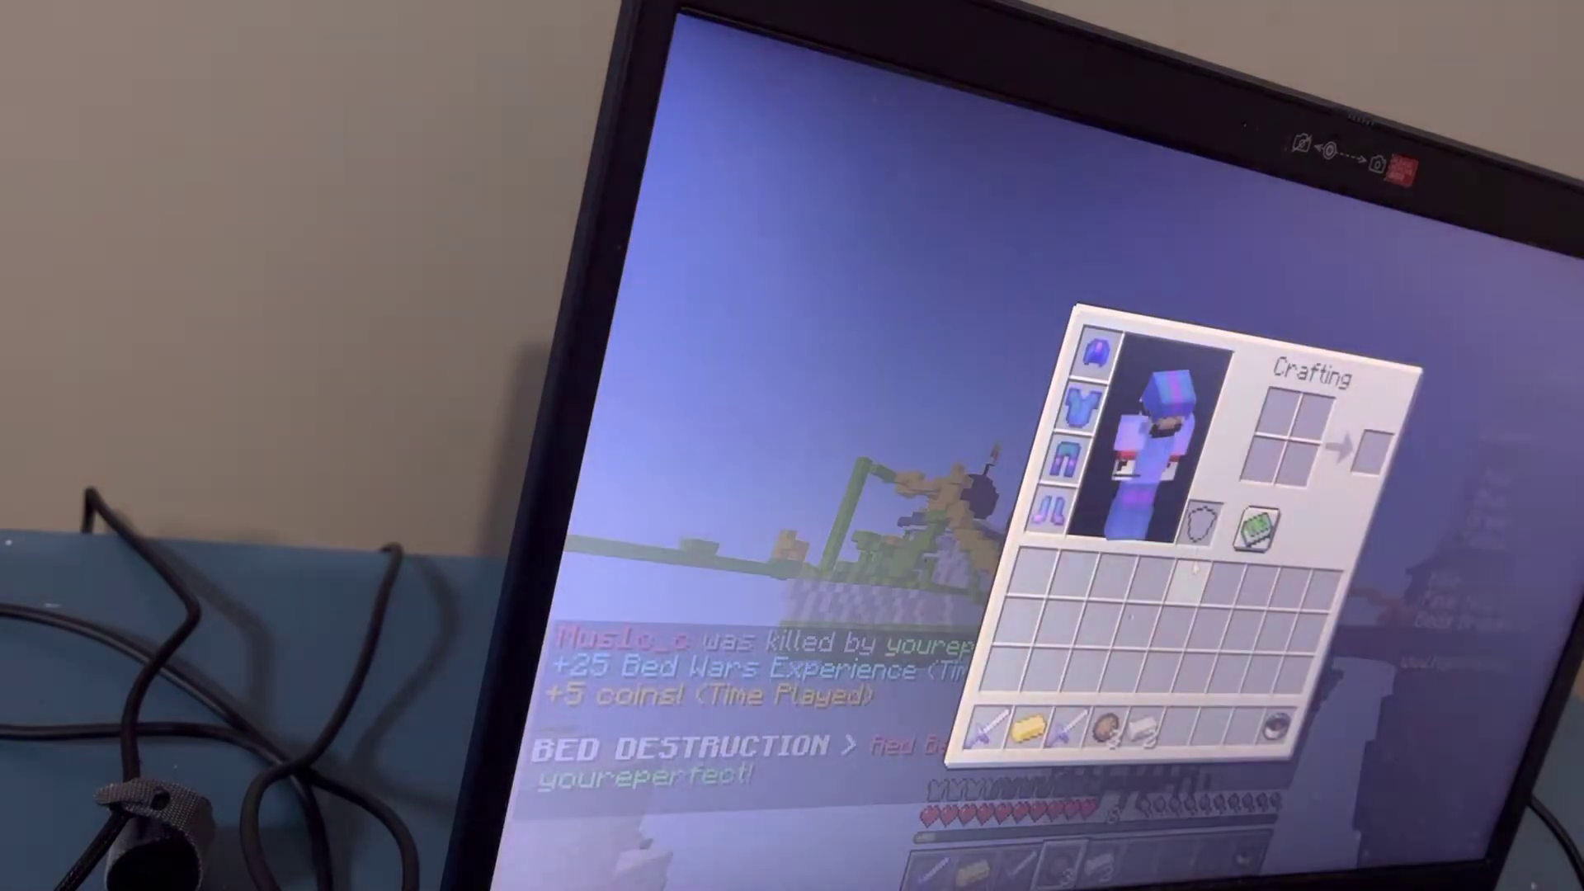